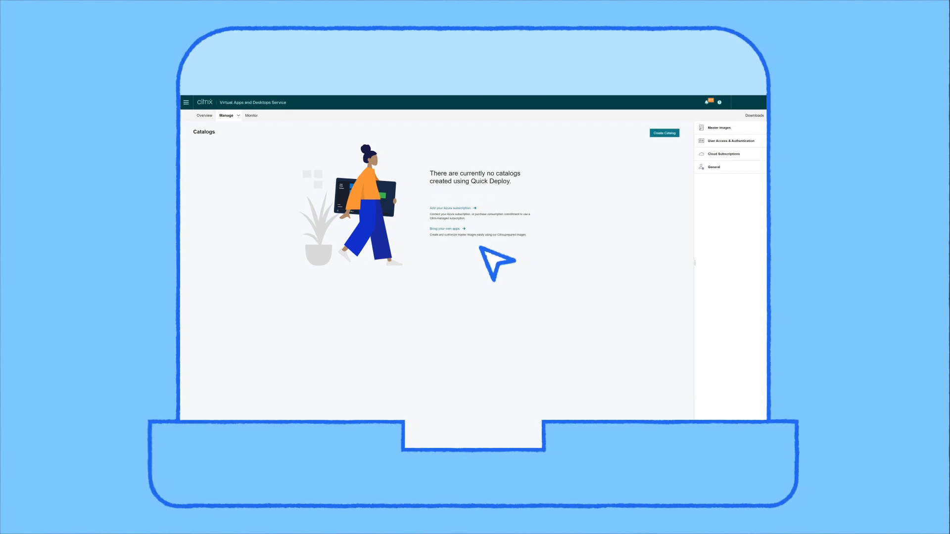
# Switch the management experience to Quick Deploy from the Manage menu on the Catalogs page
pyautogui.click(228, 115)
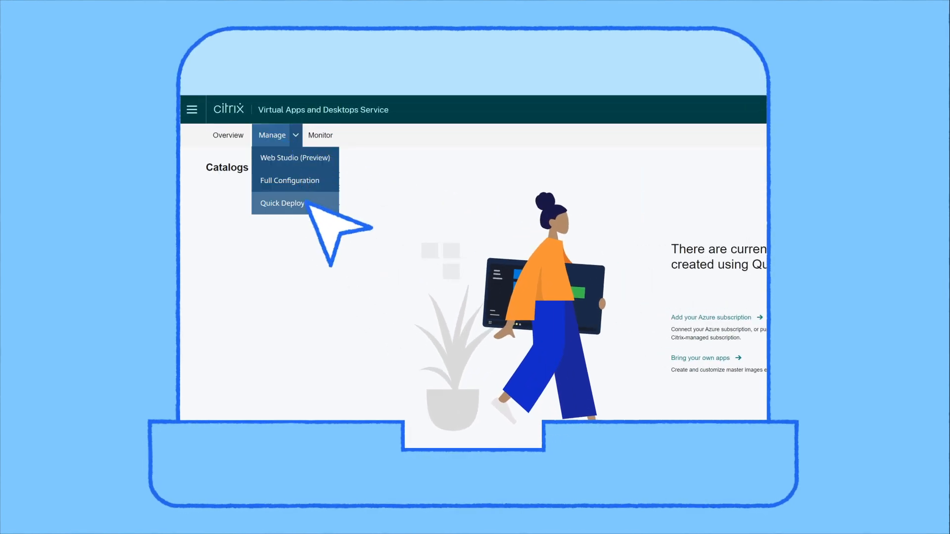
pyautogui.click(283, 203)
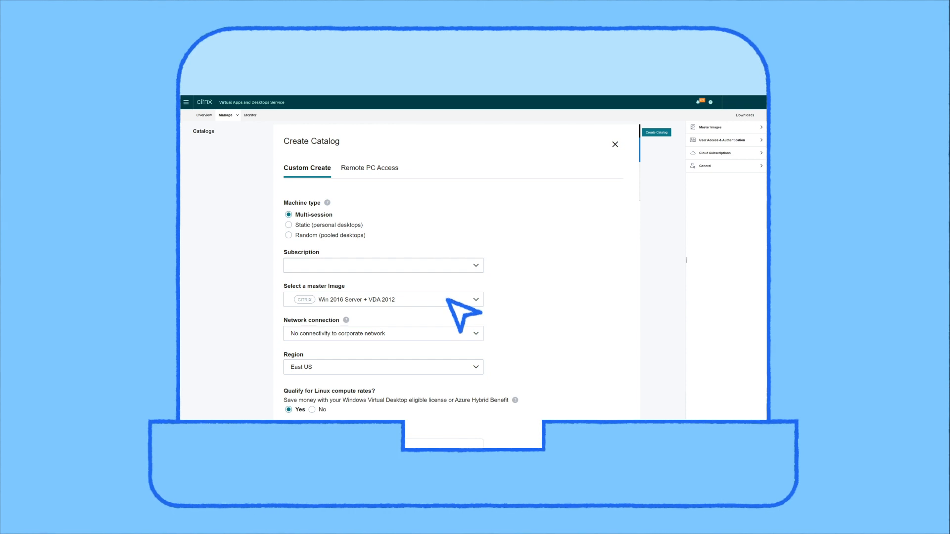
# Scroll down the Create Catalog form past the Multi-session, Win 2016 Server + VDA 2012 image and East US choices
pyautogui.scroll(-3)
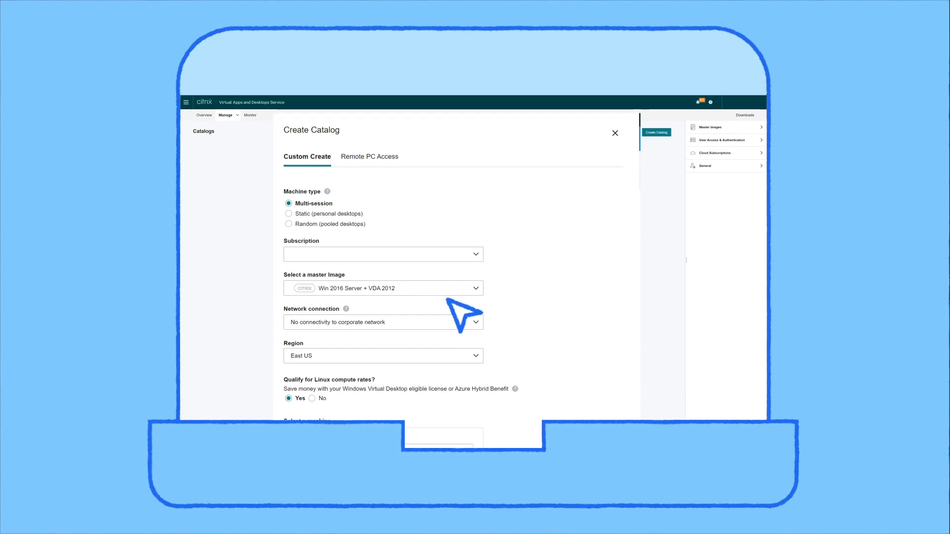
pyautogui.scroll(-3)
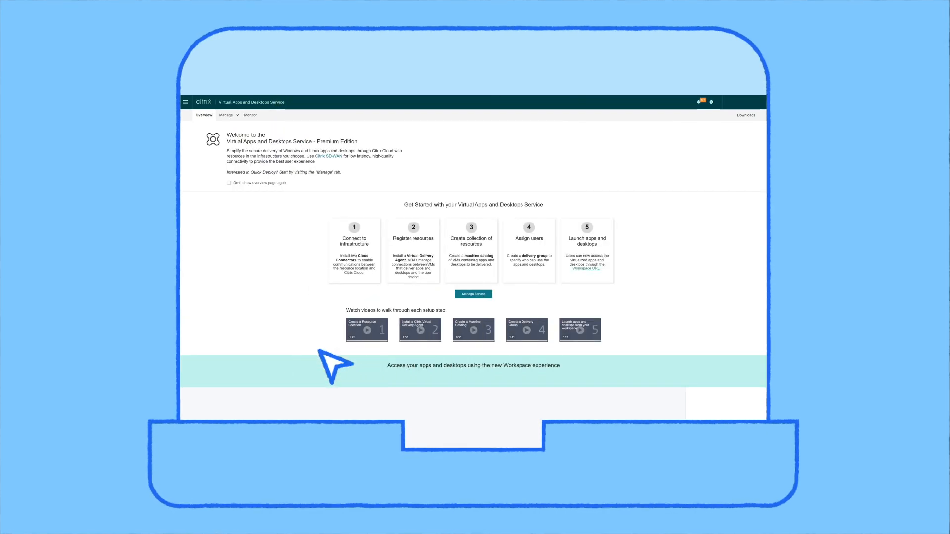
pyautogui.moveTo(606, 303)
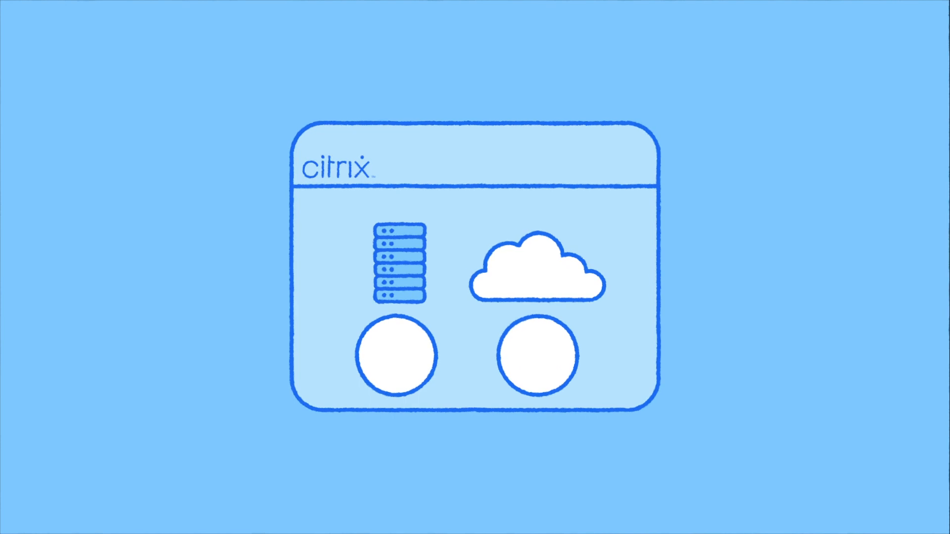
# Select the circle under the server rack so it fills blue while the cloud's circle stays empty
pyautogui.click(396, 355)
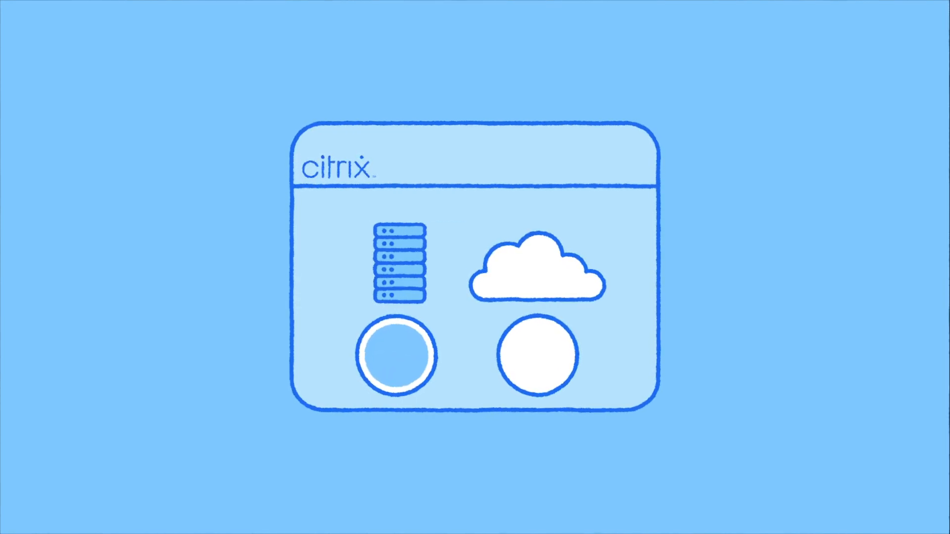